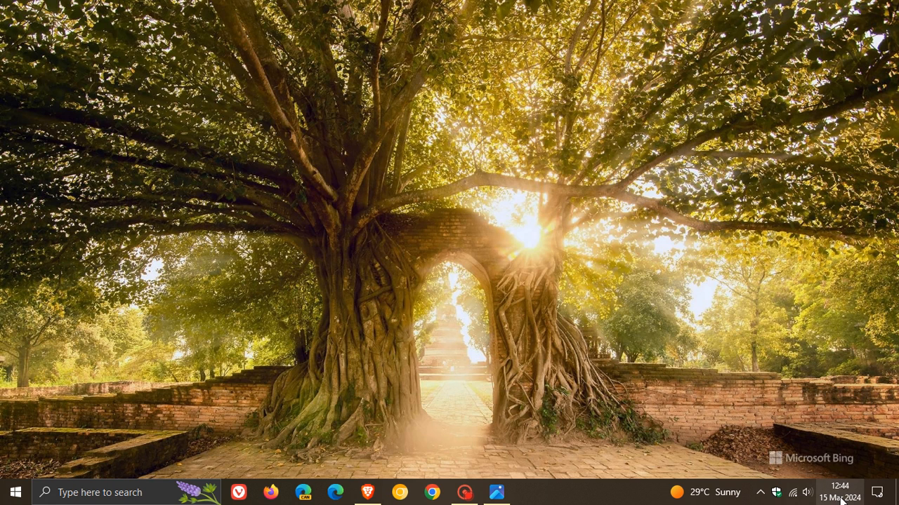
- Go to Personalization's Background page and show the Picture, Solid color and Slideshow choices
click(840, 491)
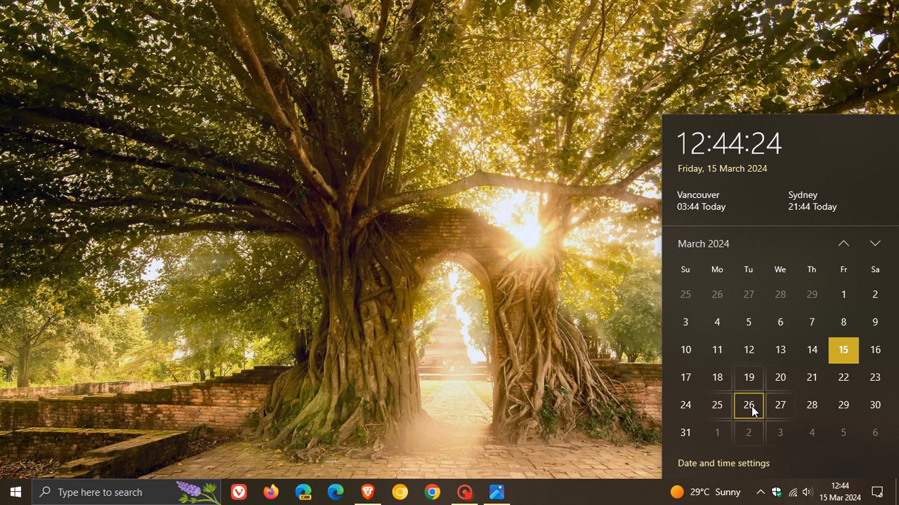
mouse_move(749, 378)
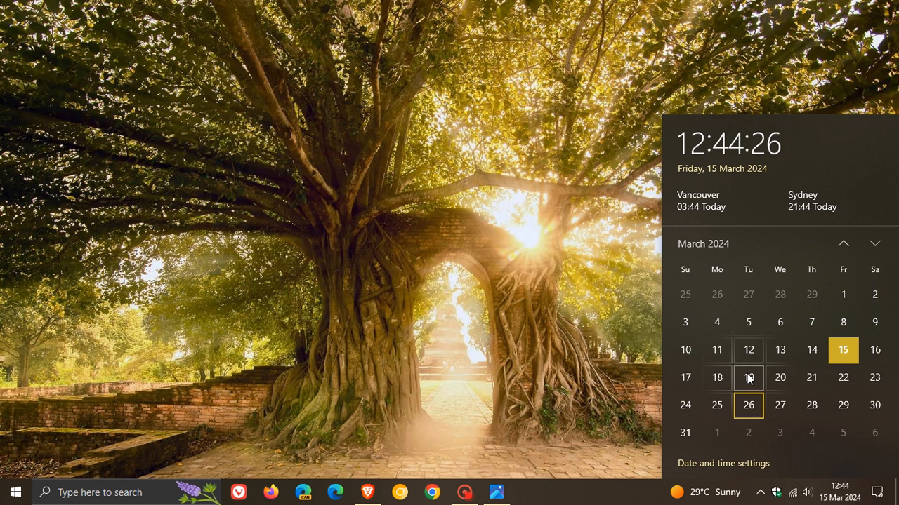
mouse_move(749, 391)
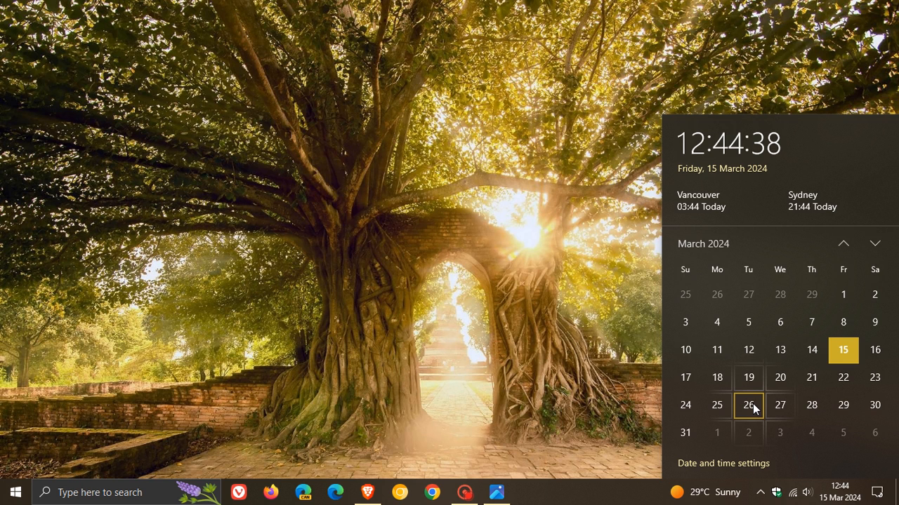
mouse_move(516, 178)
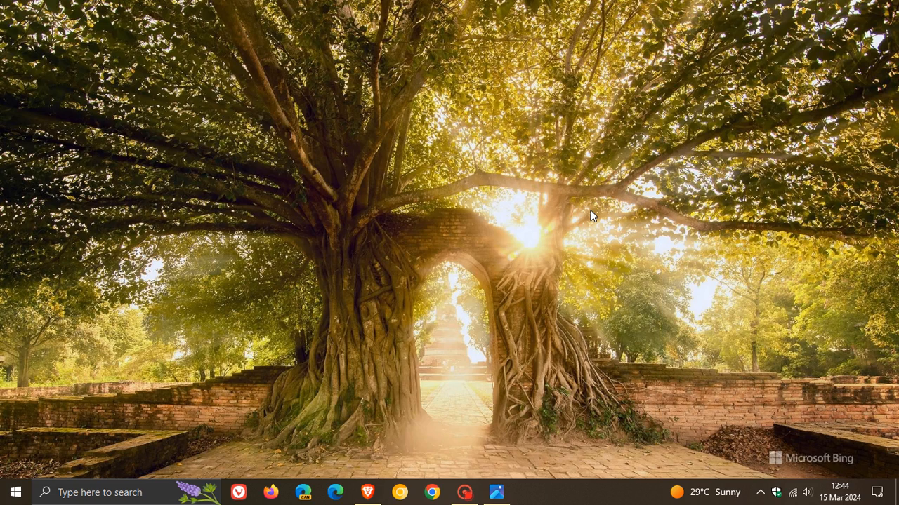
mouse_move(744, 216)
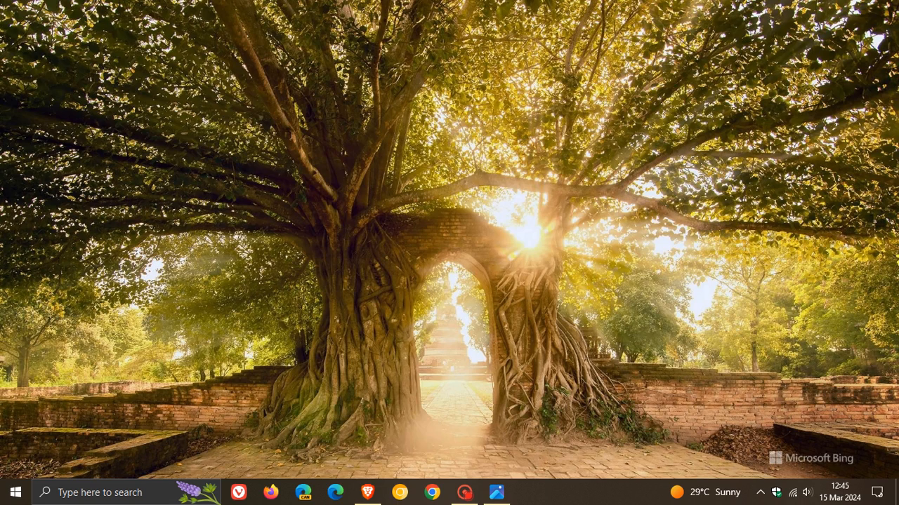
mouse_move(643, 237)
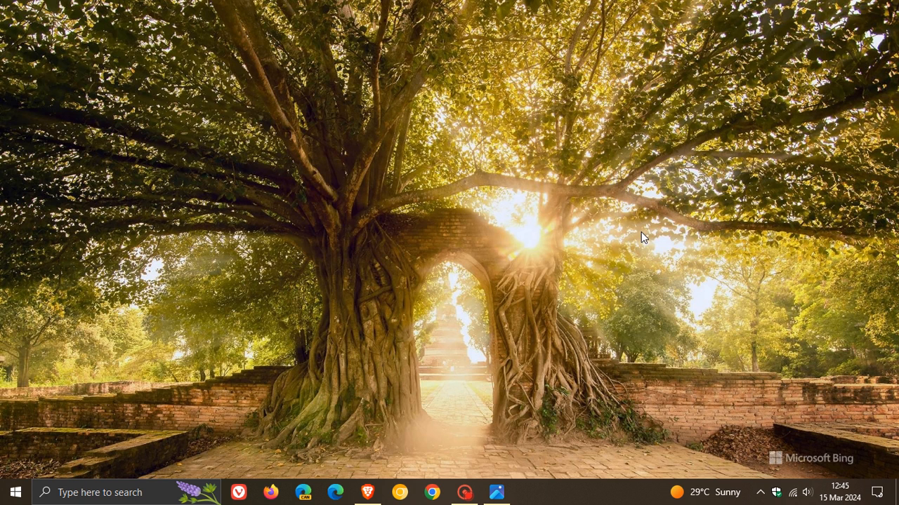
mouse_move(603, 247)
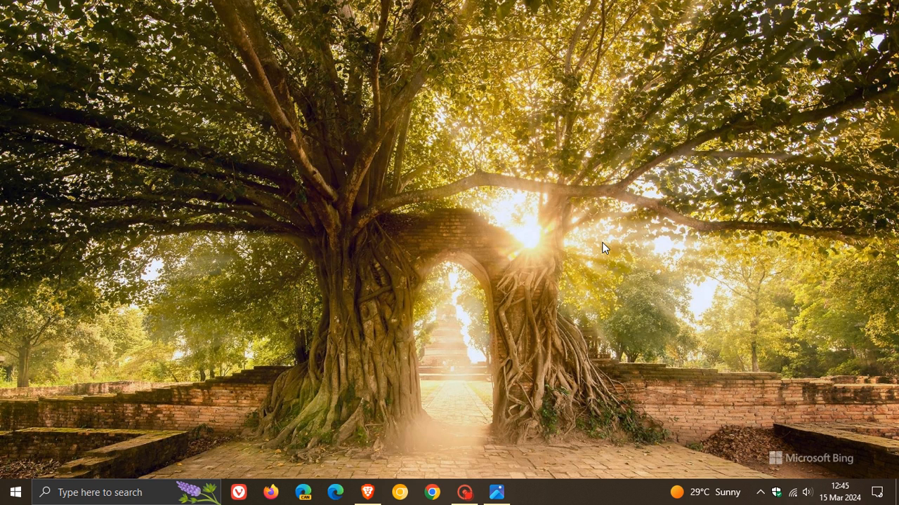
mouse_move(457, 167)
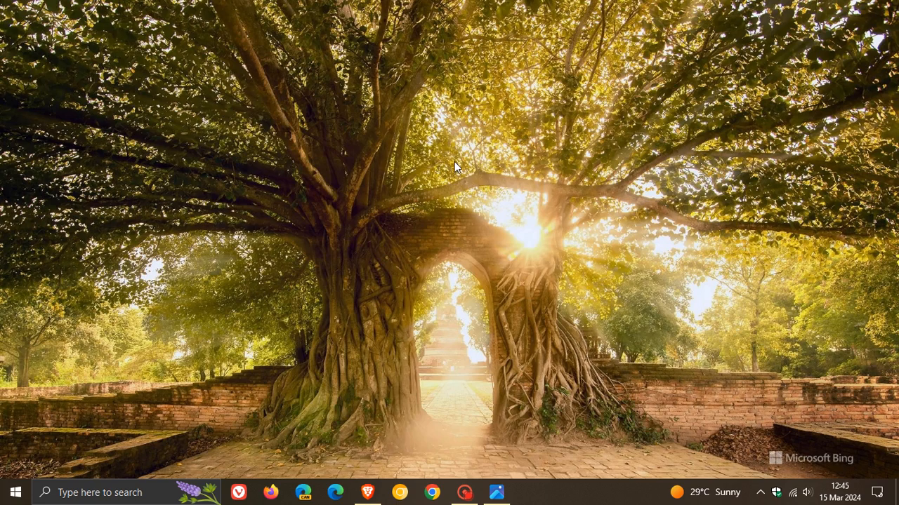
click(16, 492)
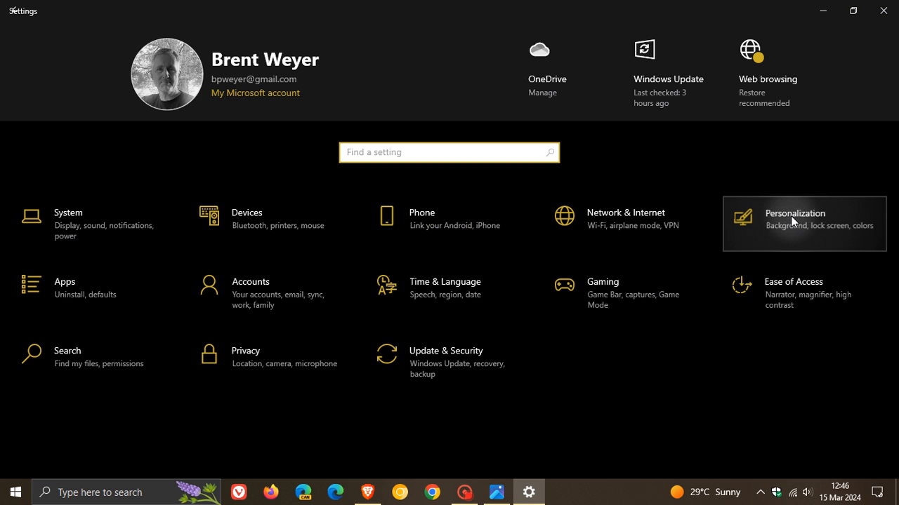
click(794, 219)
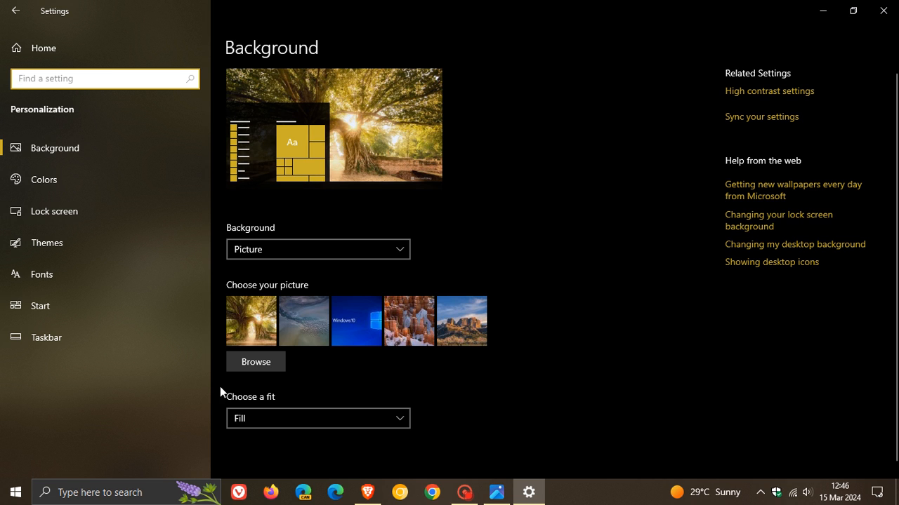
mouse_move(574, 214)
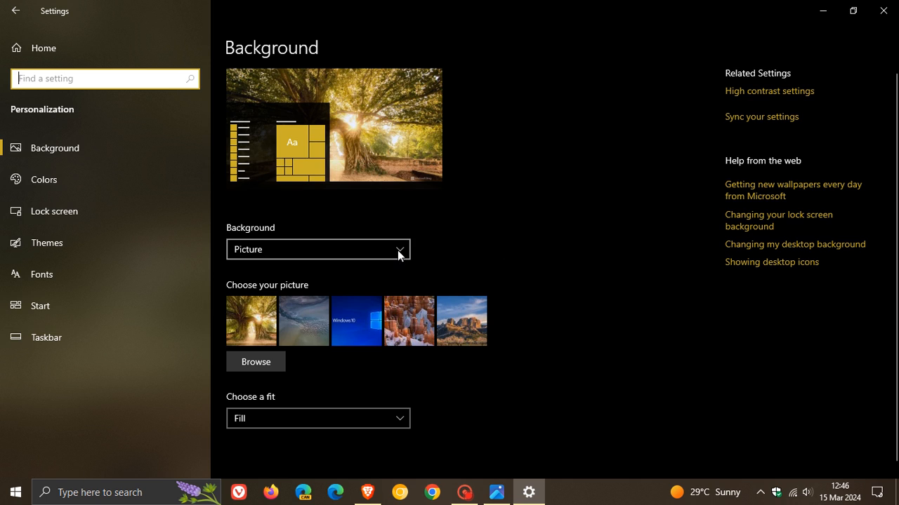
click(317, 249)
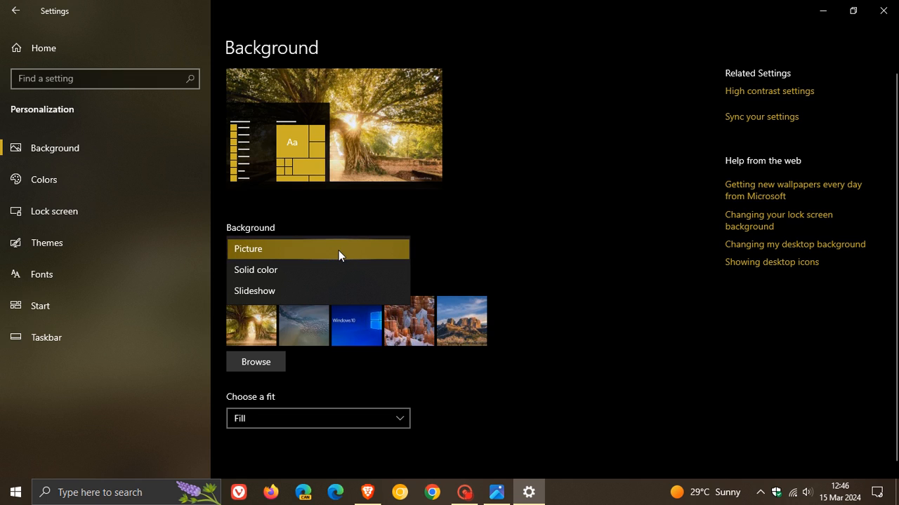
mouse_move(344, 295)
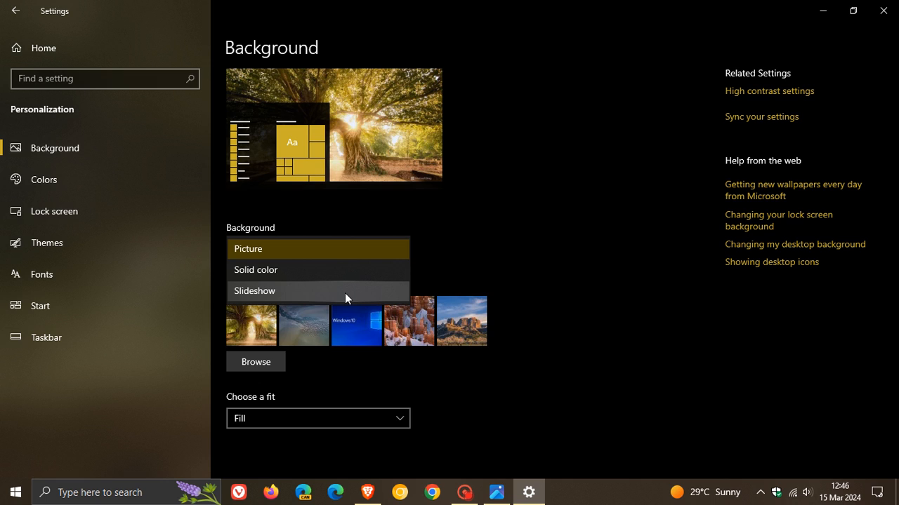
mouse_move(555, 255)
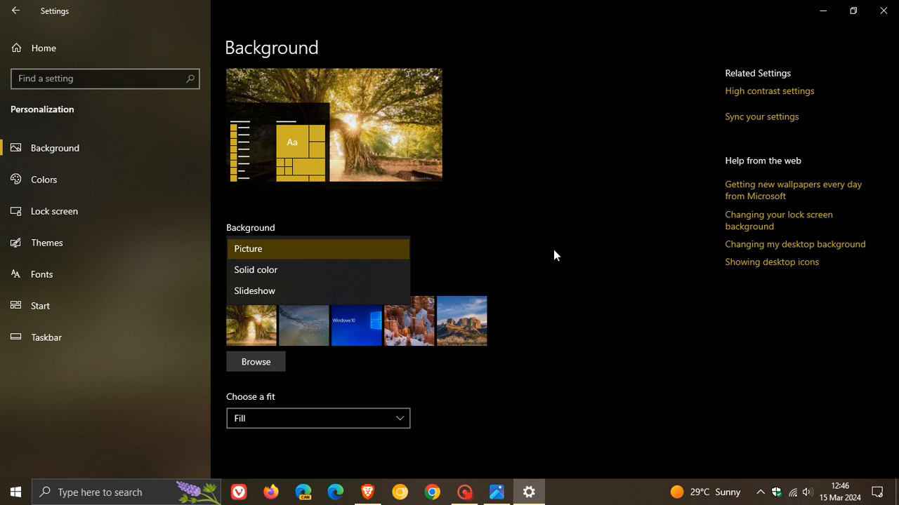
- Close the background type list, keeping Picture as the background
click(248, 249)
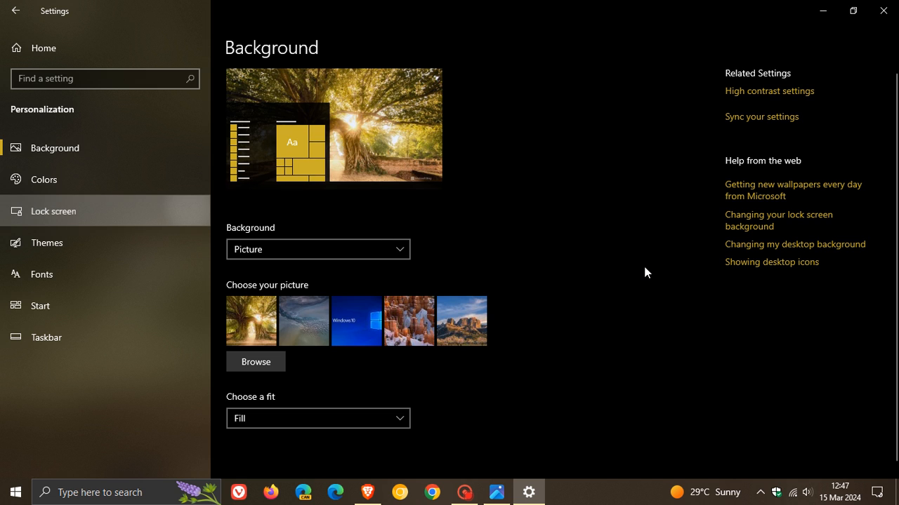
- Switch to the Lock screen page, showing its Windows spotlight background
click(53, 211)
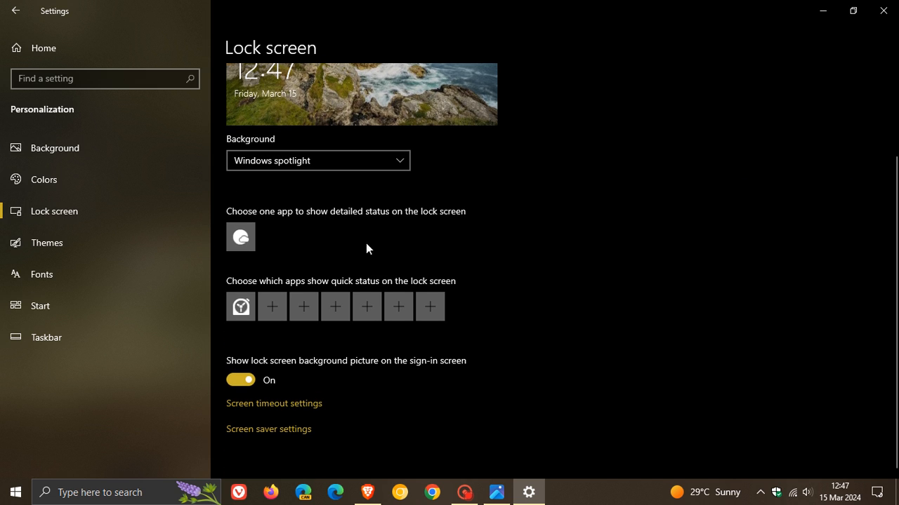
mouse_move(608, 244)
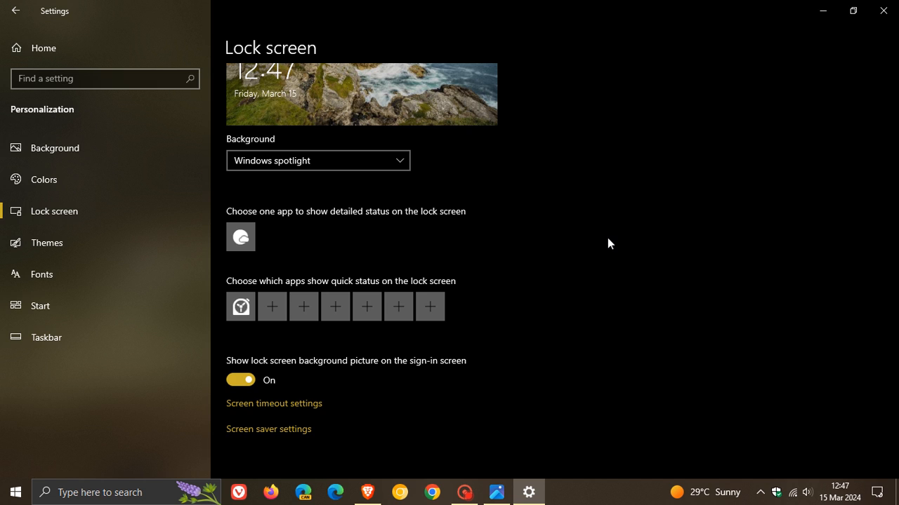
mouse_move(98, 242)
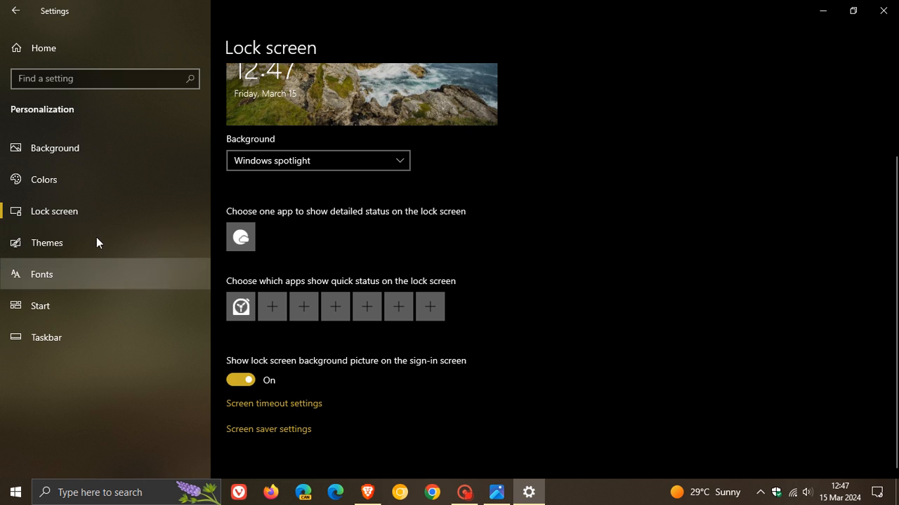
mouse_move(555, 226)
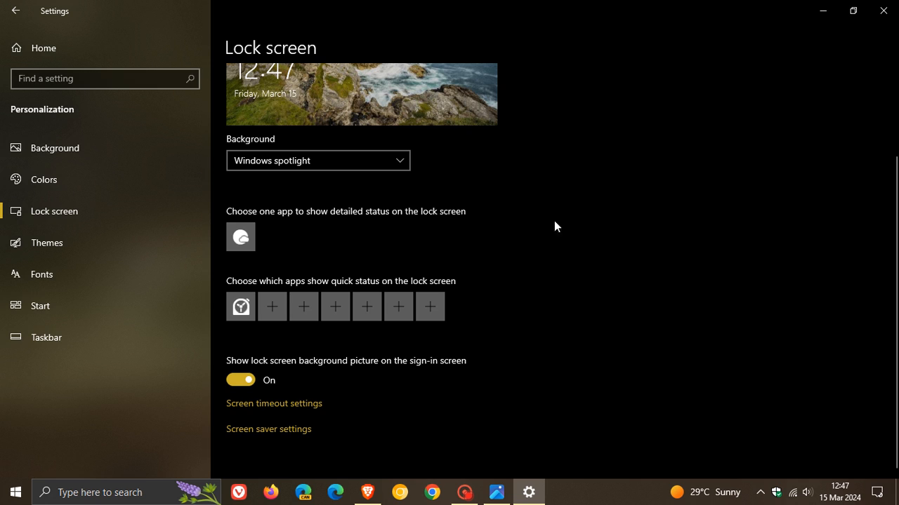
mouse_move(580, 294)
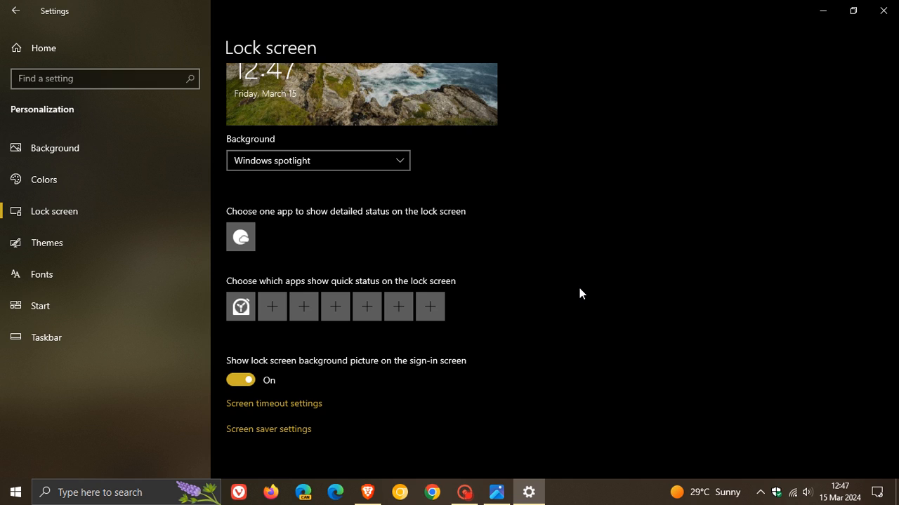
mouse_move(673, 274)
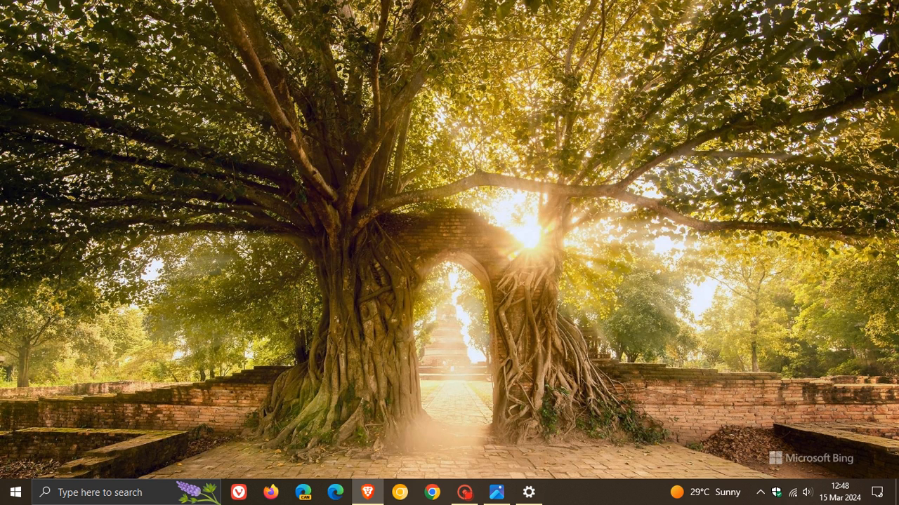
mouse_move(698, 235)
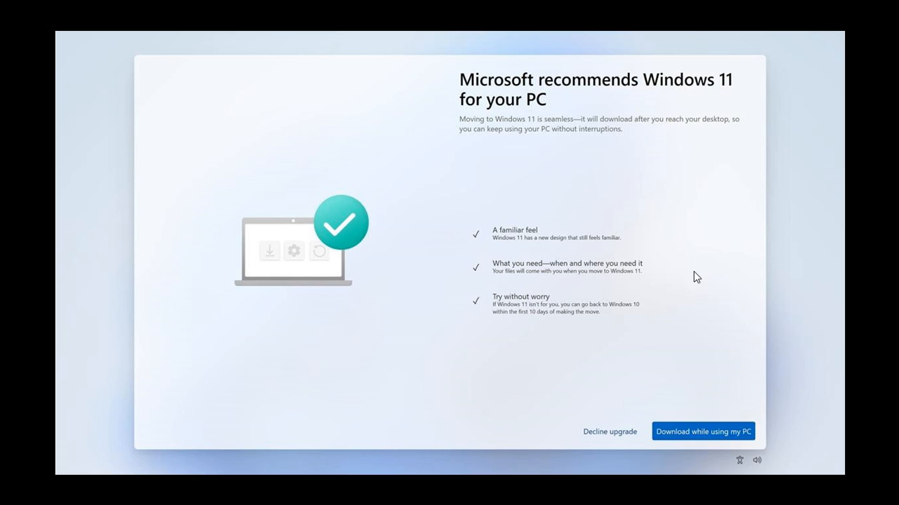
mouse_move(743, 249)
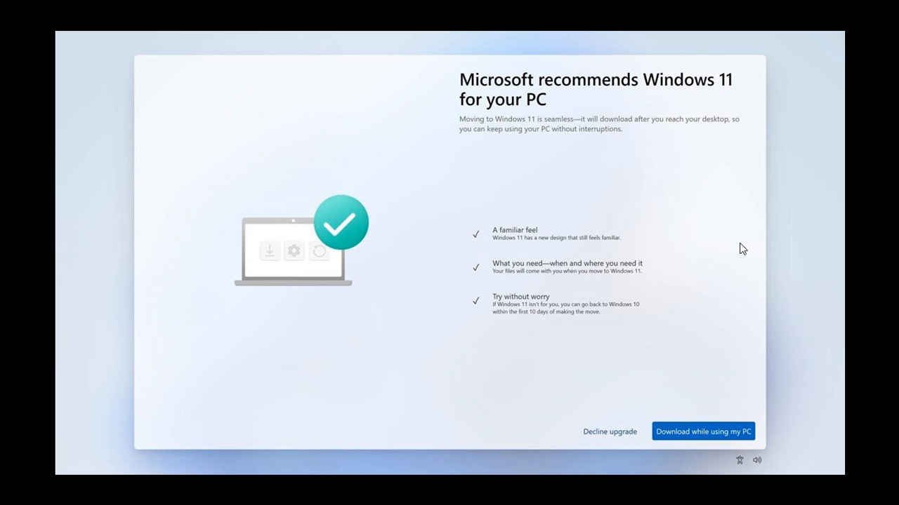
mouse_move(698, 184)
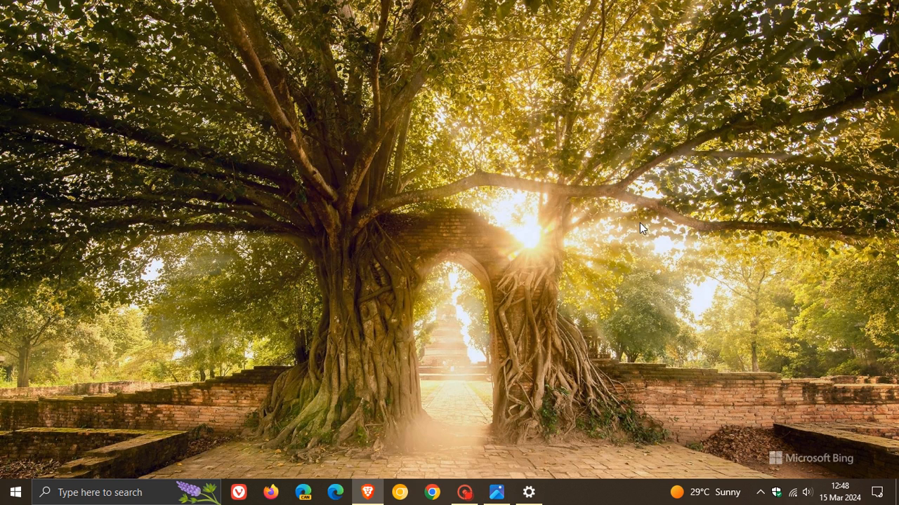
mouse_move(594, 231)
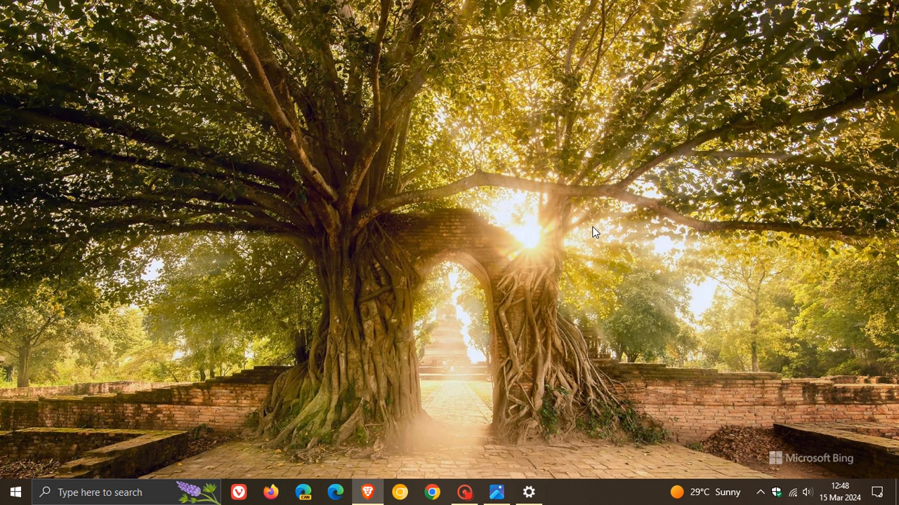
mouse_move(605, 225)
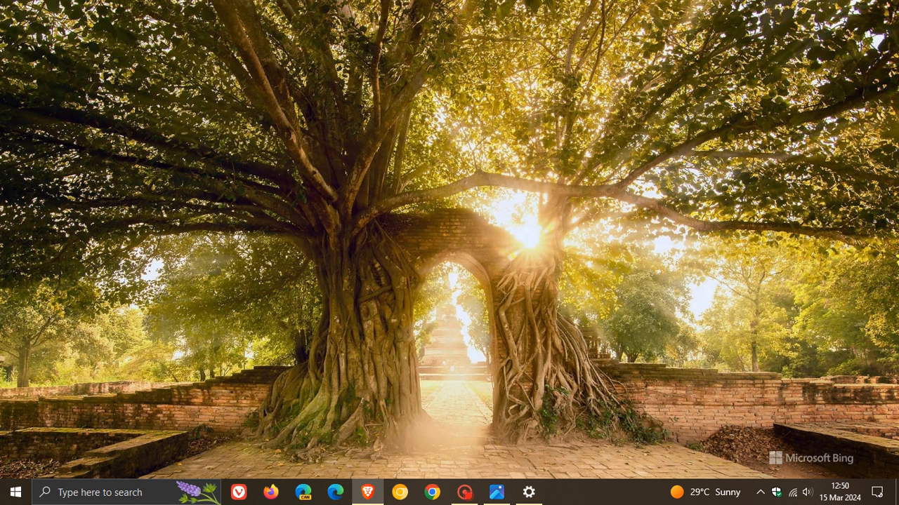
mouse_move(627, 194)
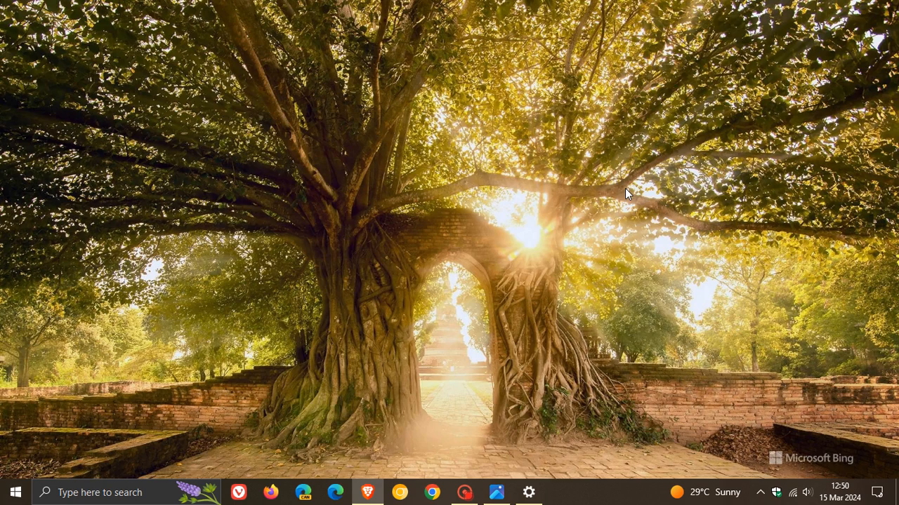
- Restore the Settings window and go from Home to Update & Security's Windows Update page
click(528, 492)
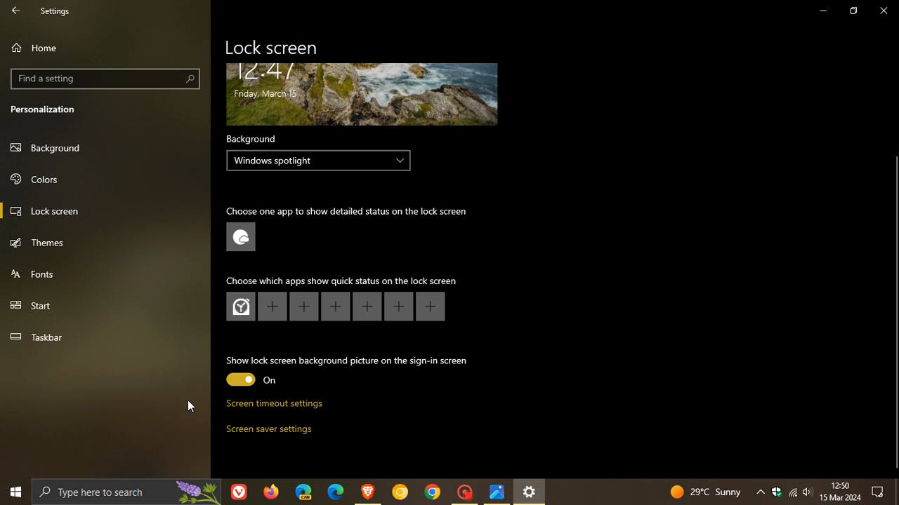
click(43, 48)
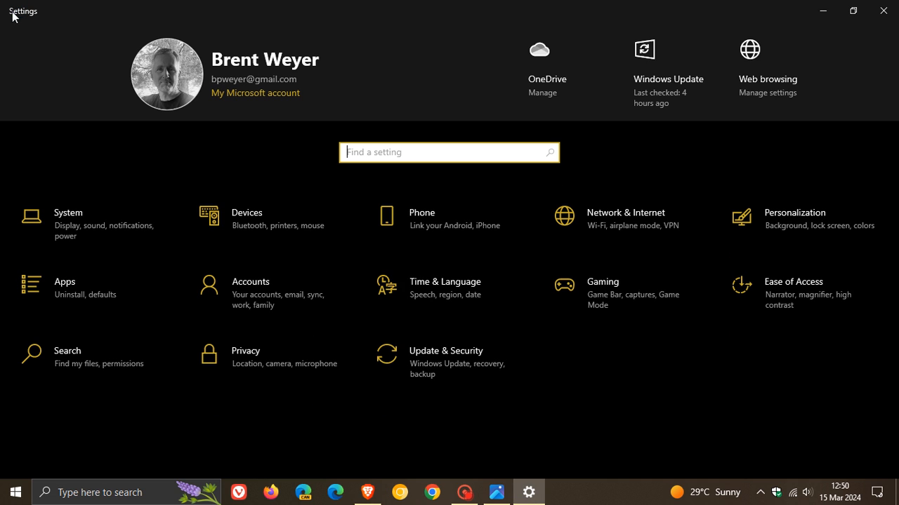
click(446, 350)
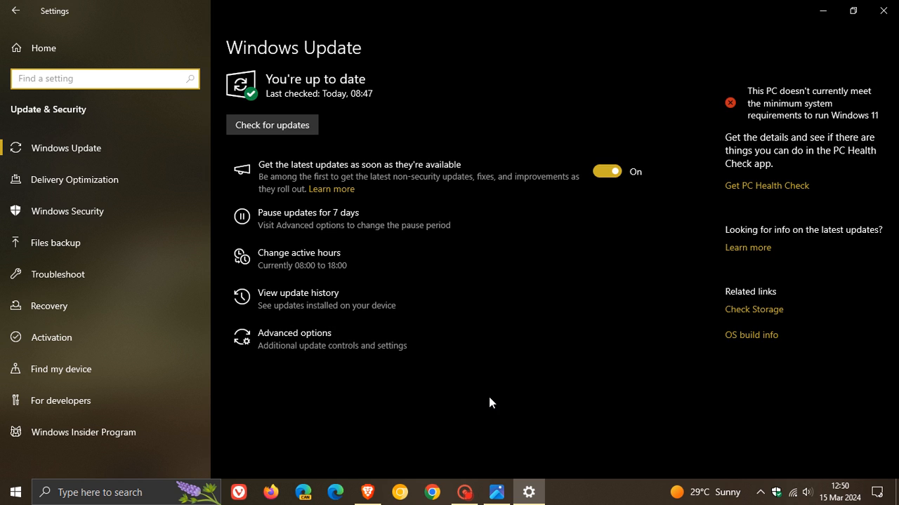
mouse_move(659, 326)
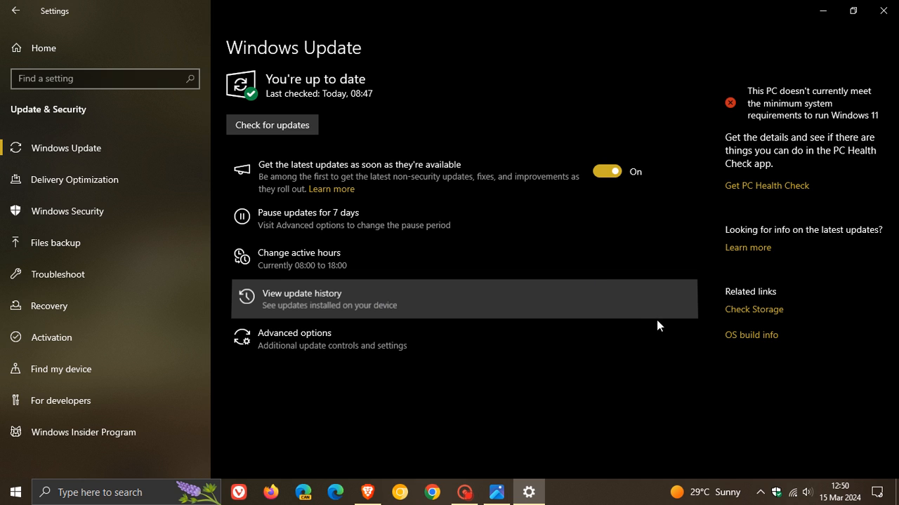
mouse_move(667, 350)
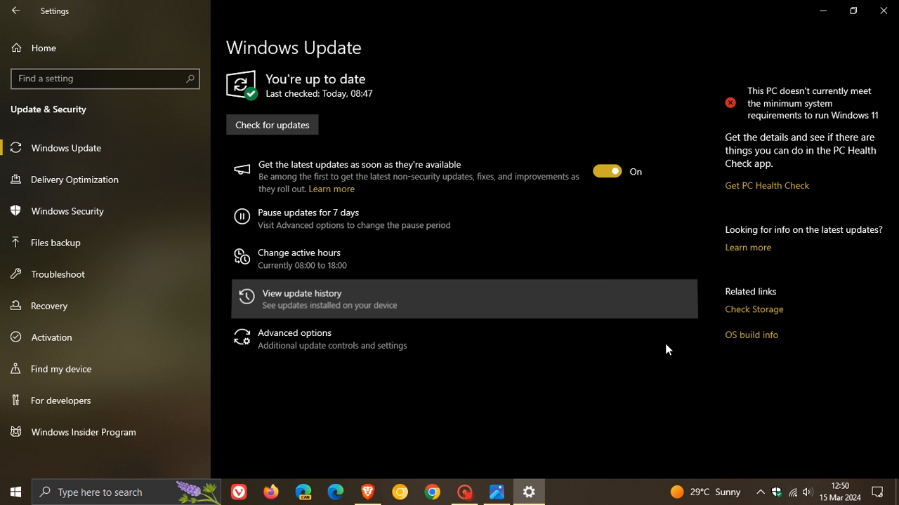
- Browse the installed Quality Updates in View update history, then minimize Settings
click(301, 293)
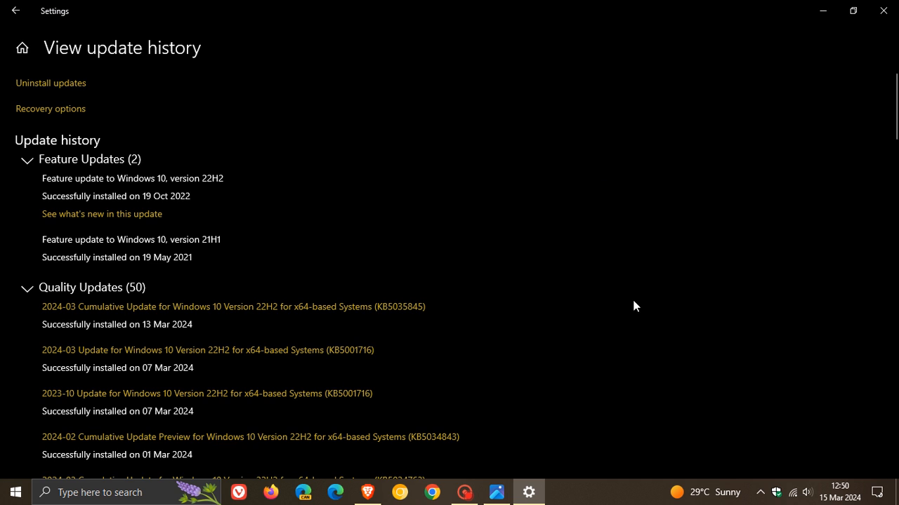
scroll(down, 3)
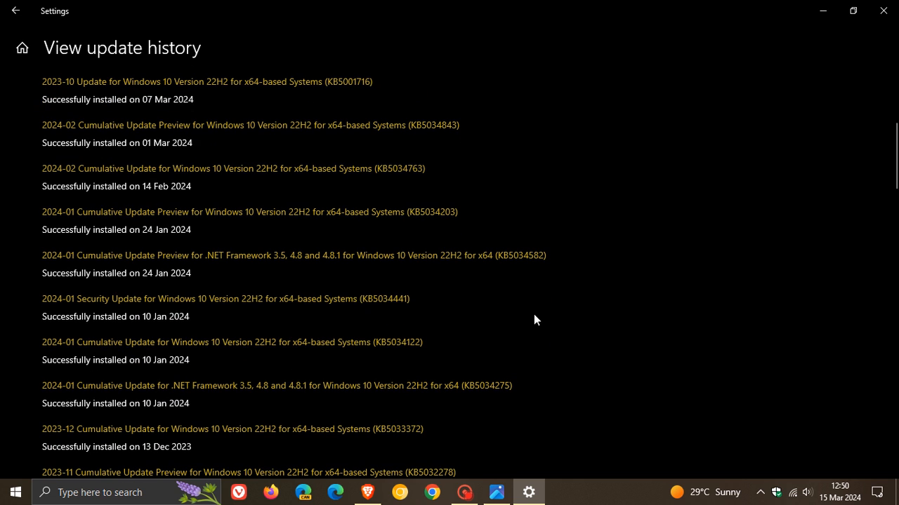
mouse_move(442, 288)
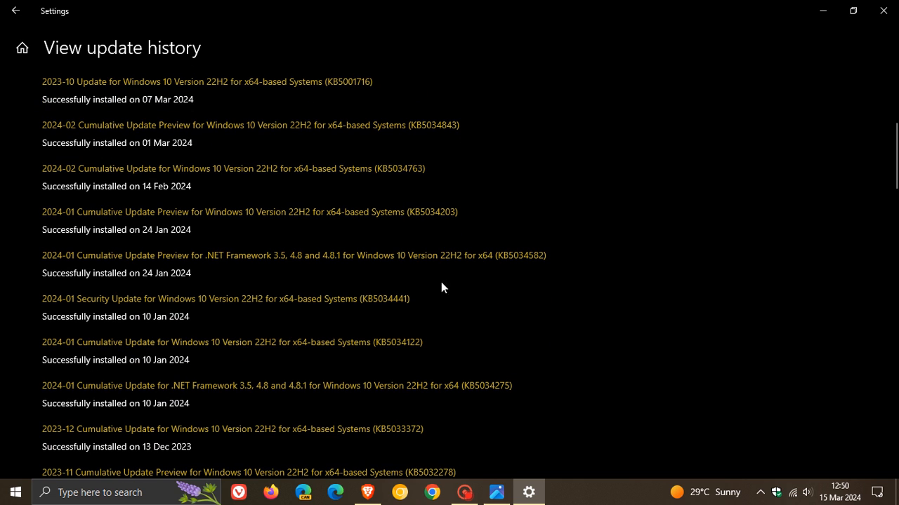
mouse_move(456, 319)
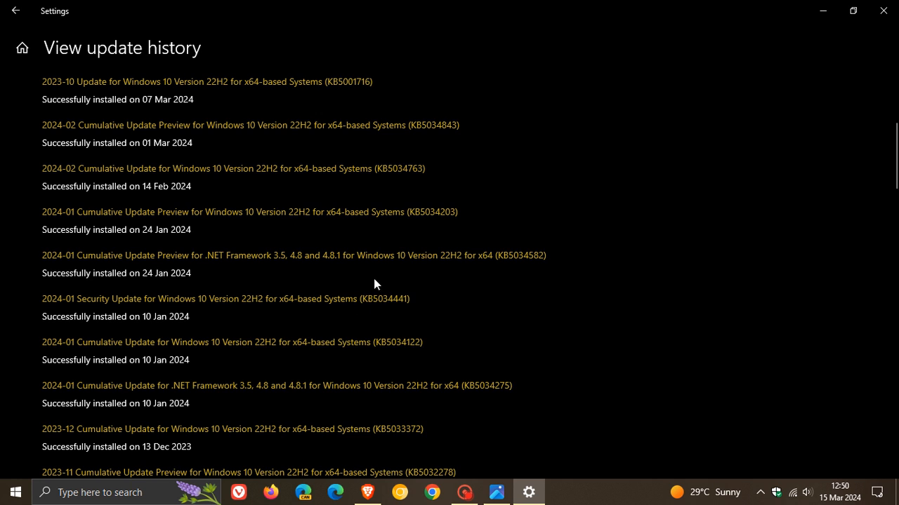
mouse_move(431, 310)
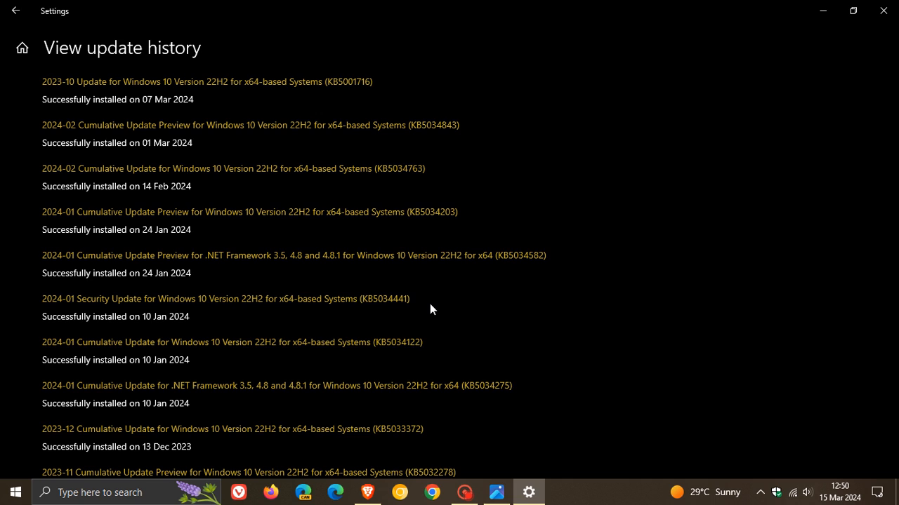
mouse_move(393, 336)
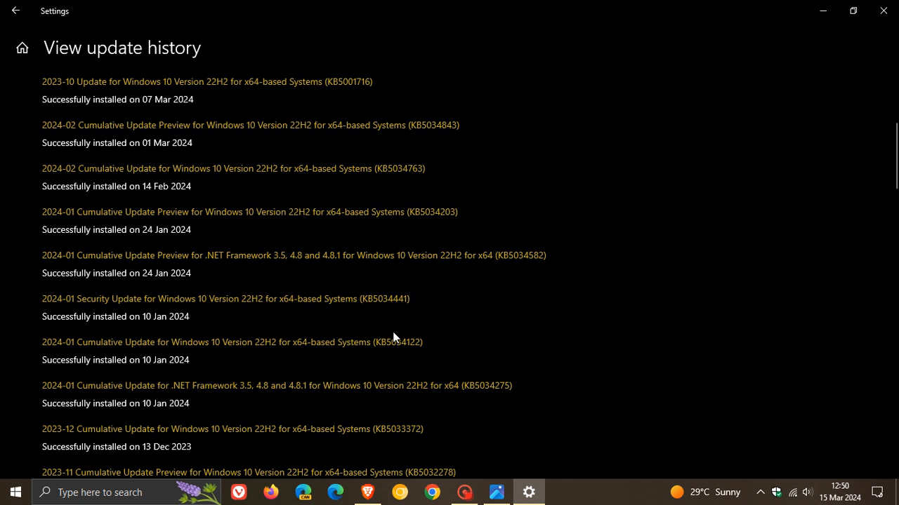
mouse_move(407, 328)
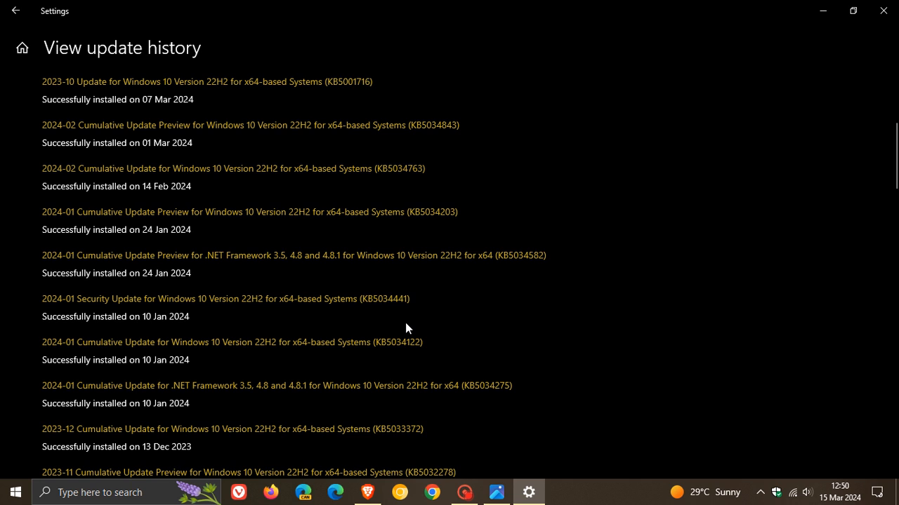
mouse_move(415, 284)
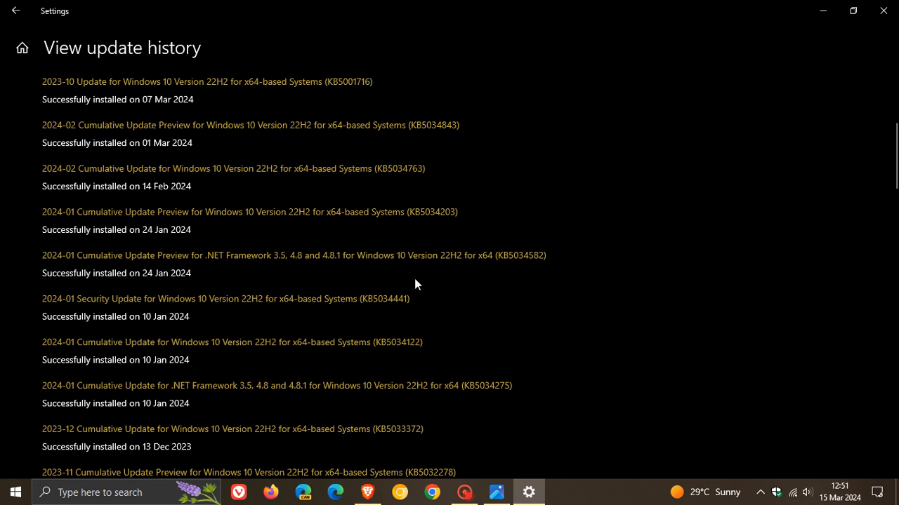
mouse_move(433, 302)
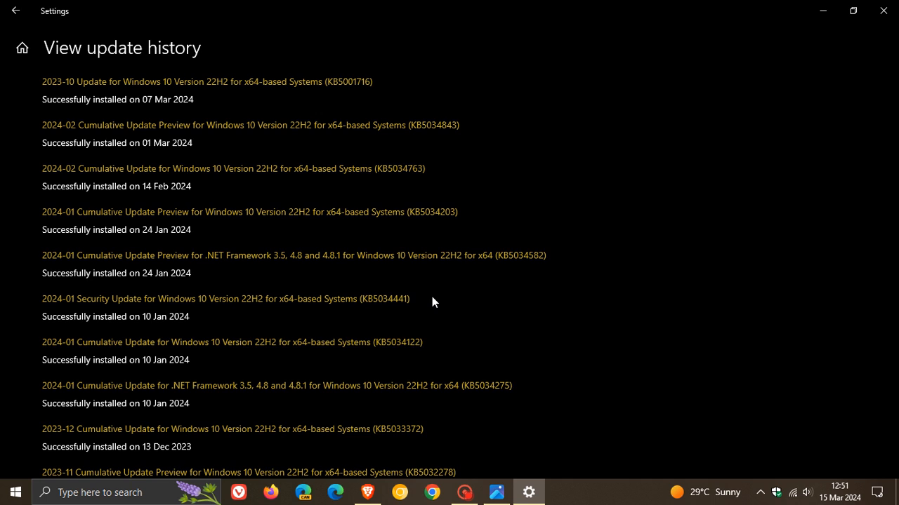
mouse_move(344, 305)
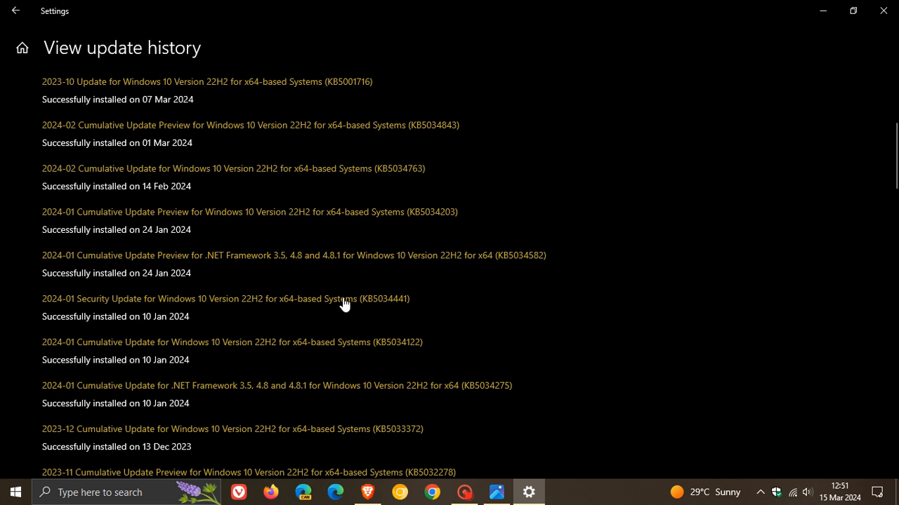
mouse_move(431, 319)
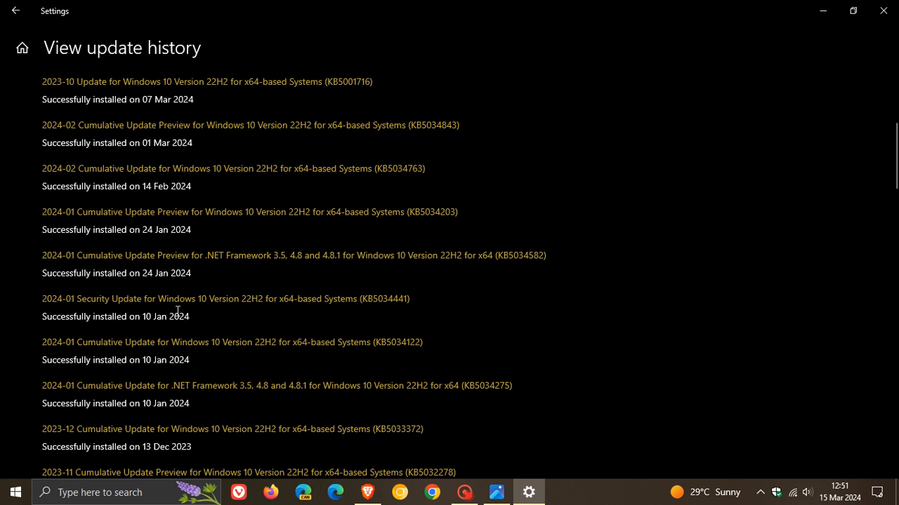
mouse_move(504, 296)
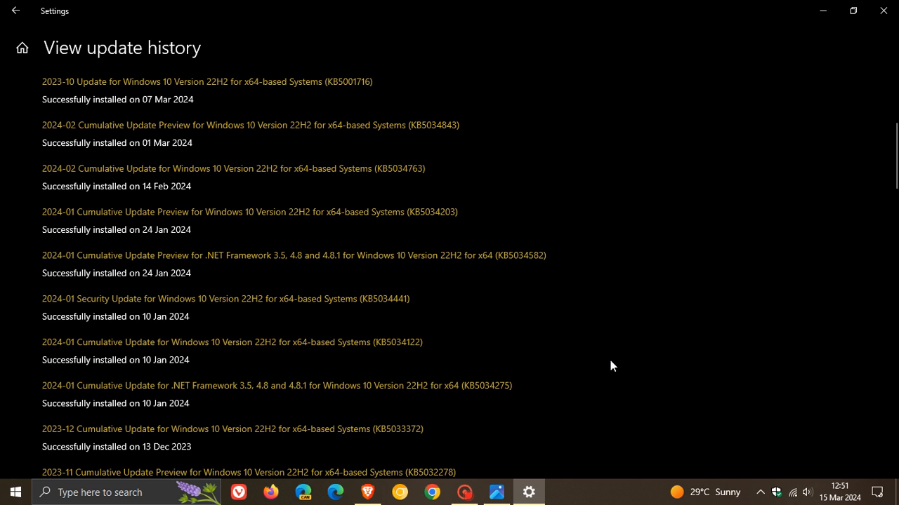
mouse_move(415, 308)
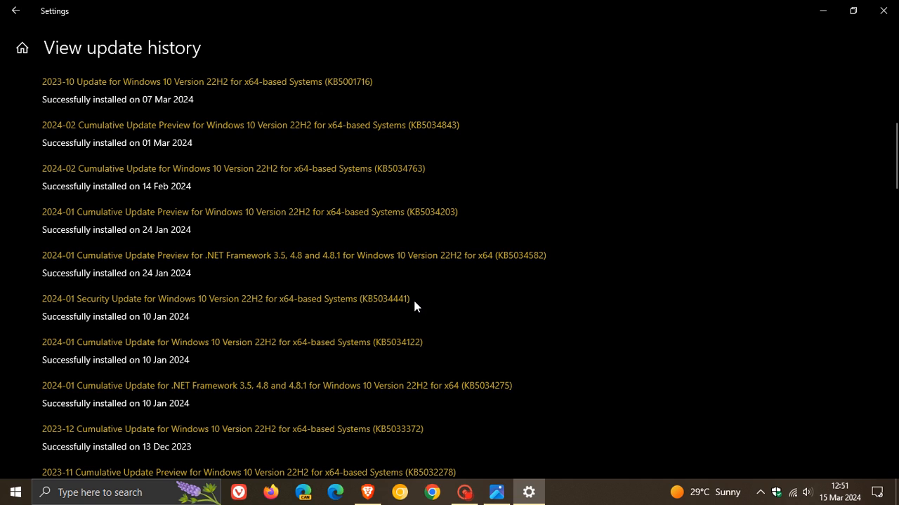
mouse_move(442, 294)
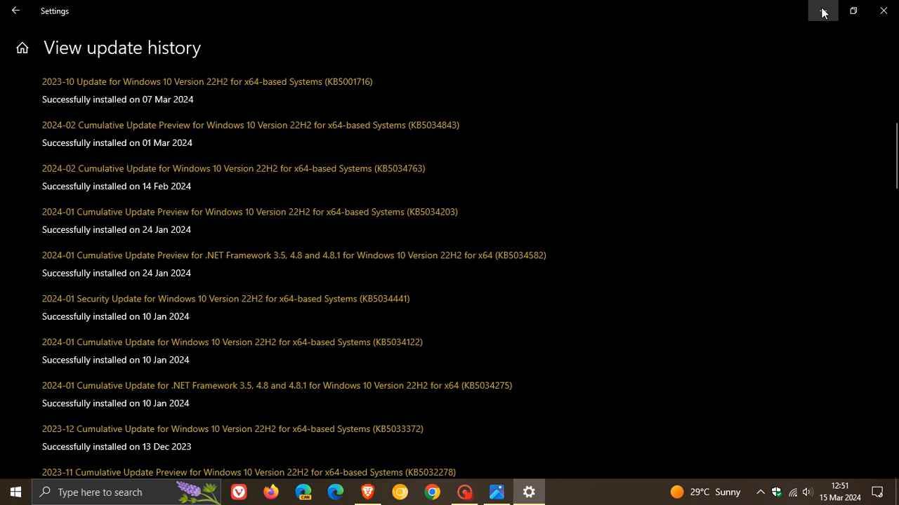
click(882, 10)
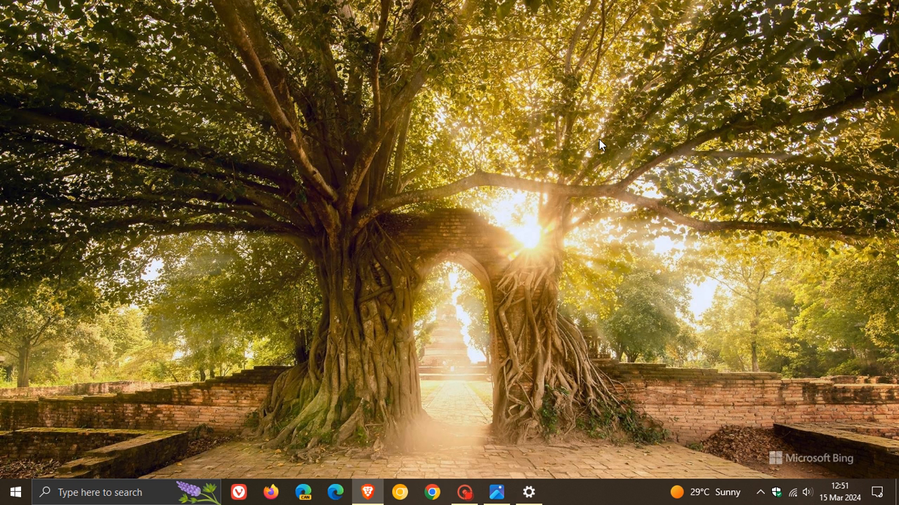